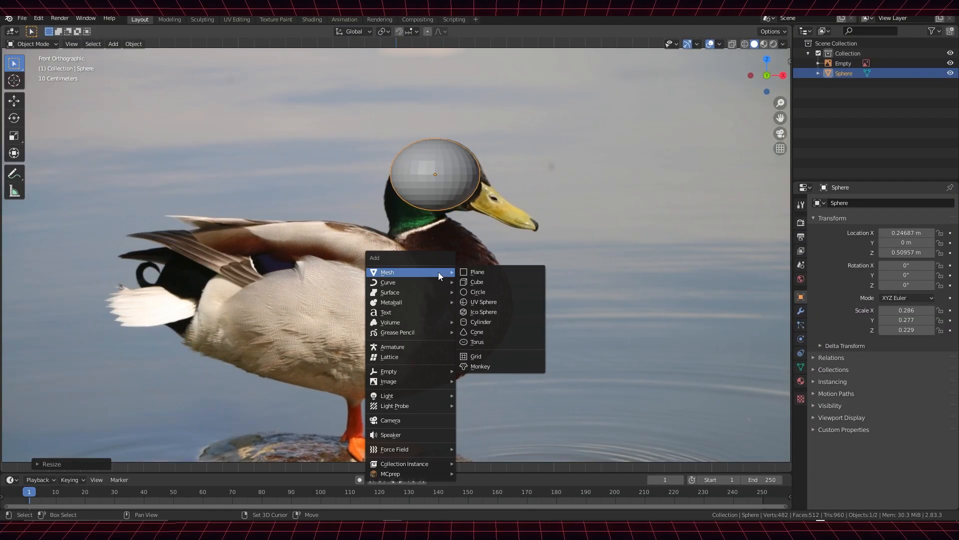
# Add a new mesh primitive to start blocking out the duck's body
pyautogui.click(483, 302)
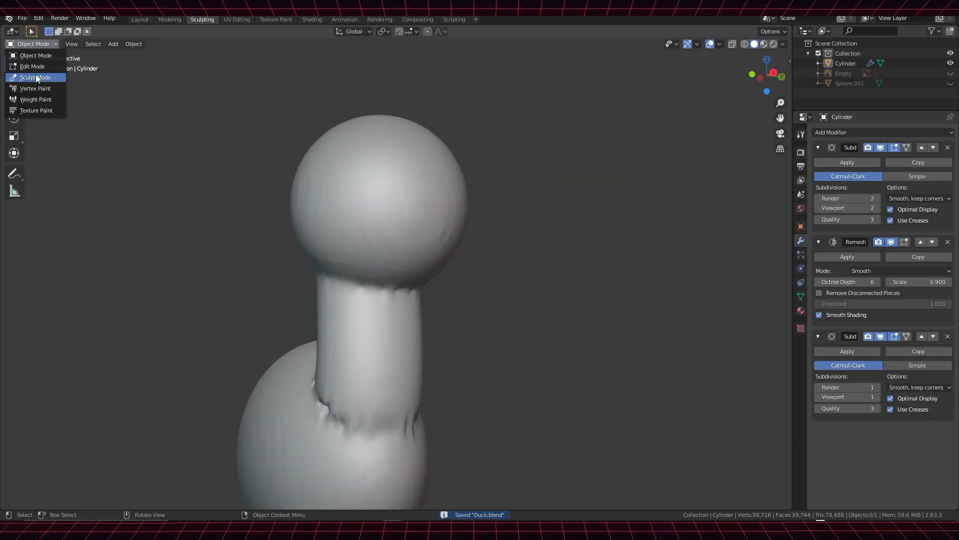
# Smooth the neck in Sculpt Mode, then back in Object Mode reposition the origin via Shift+S
pyautogui.click(35, 77)
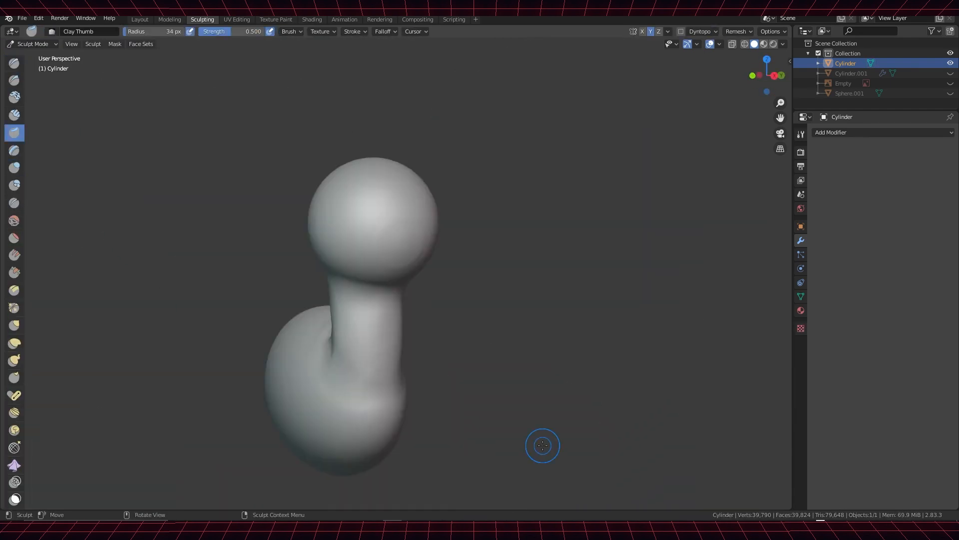
pyautogui.click(139, 19)
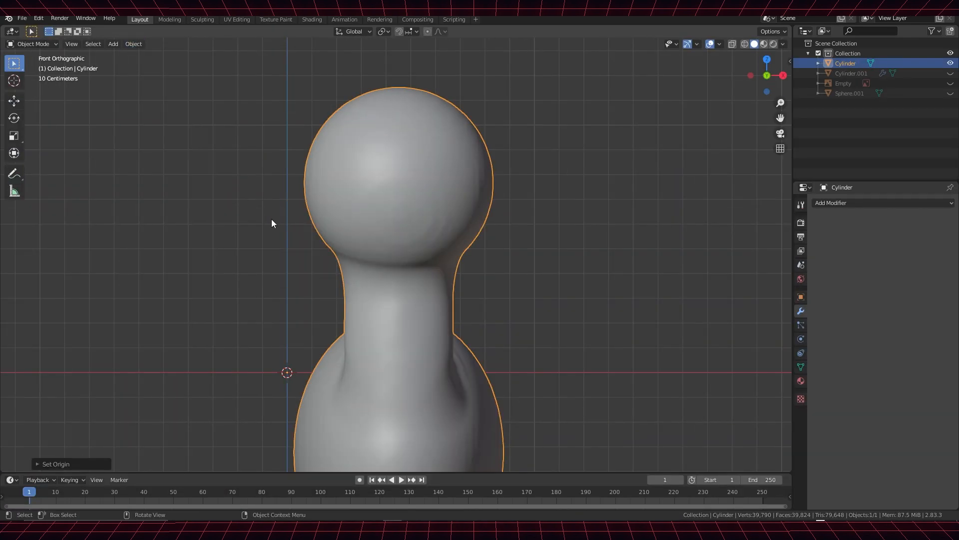
pyautogui.press('shift+s')
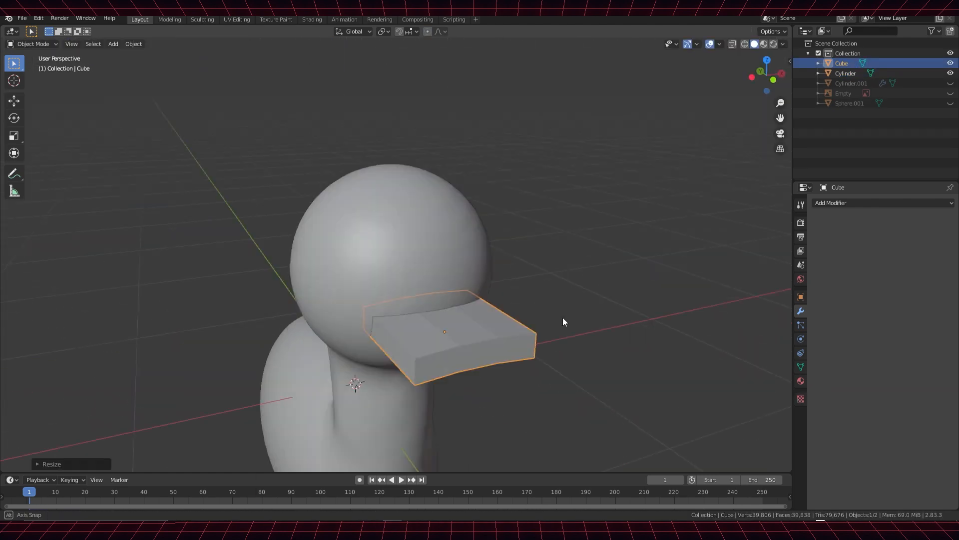
# Sculpt the flat beak cube in the Sculpting workspace, then return to the Layout workspace
pyautogui.click(202, 19)
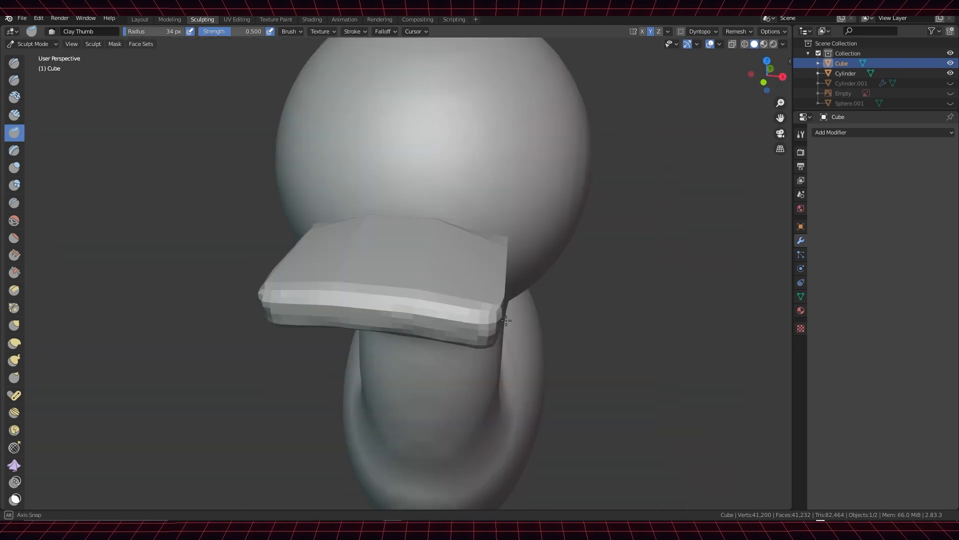
pyautogui.click(139, 19)
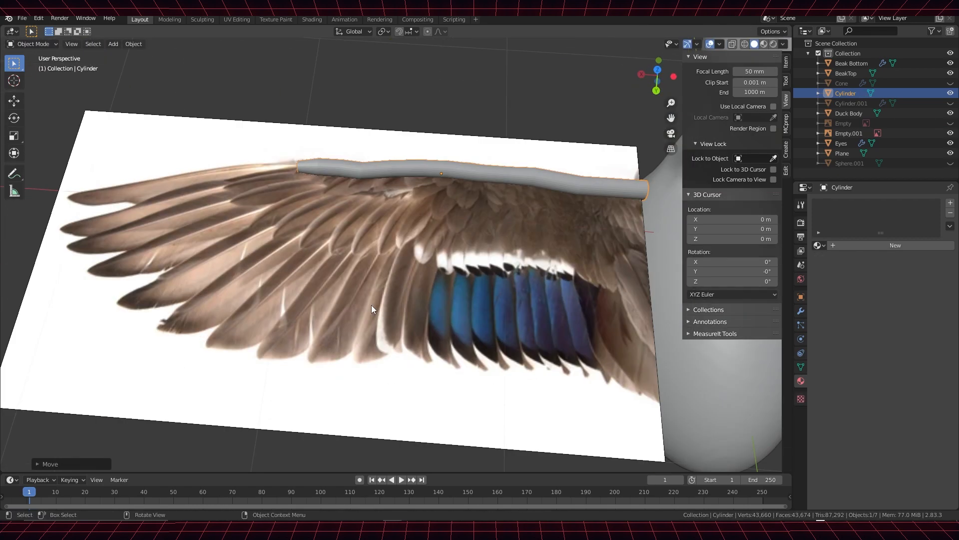
pyautogui.moveTo(736, 352)
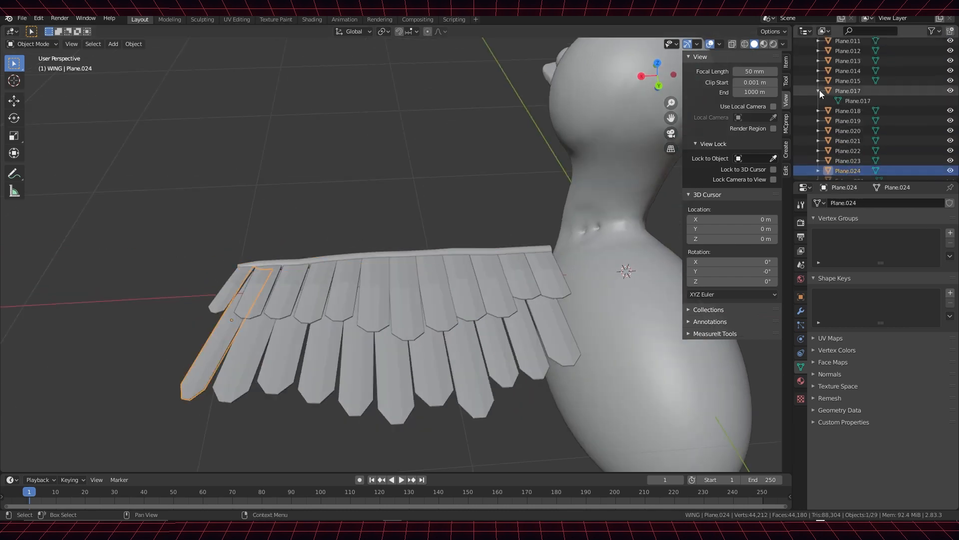
# Toggle Edit Mode on the wing arm to shape the feather rows
pyautogui.press('Tab')
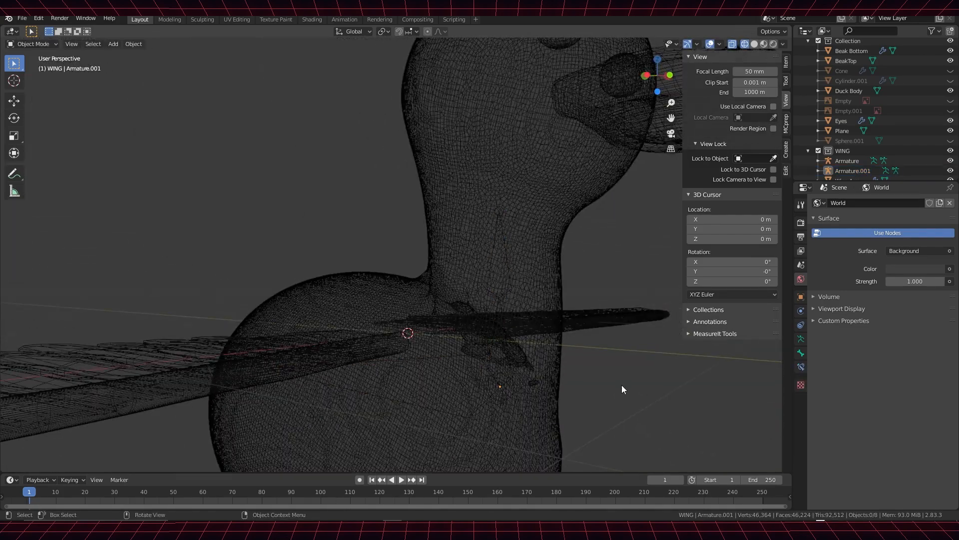
# Toggle Edit Mode on the duck mesh to separate the head from the body
pyautogui.press('Tab')
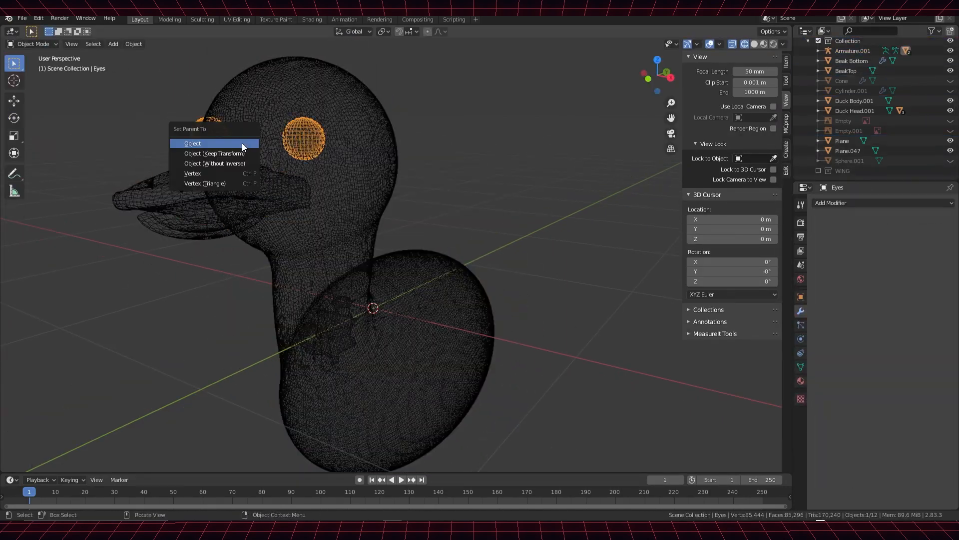
# Choose the Set Parent option so the eyes follow the duck's head
pyautogui.click(192, 143)
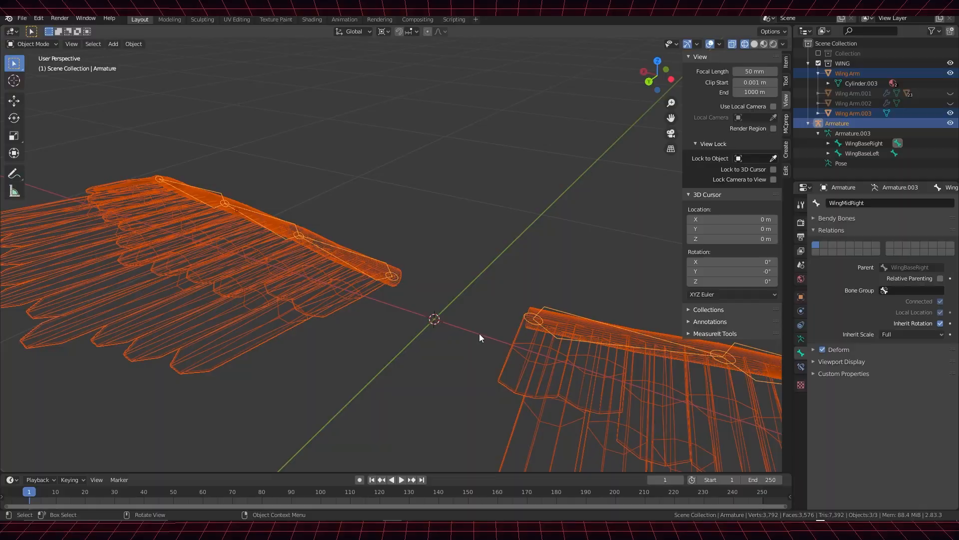
# Switch the interaction mode from Pose Mode back to Object Mode
pyautogui.click(33, 44)
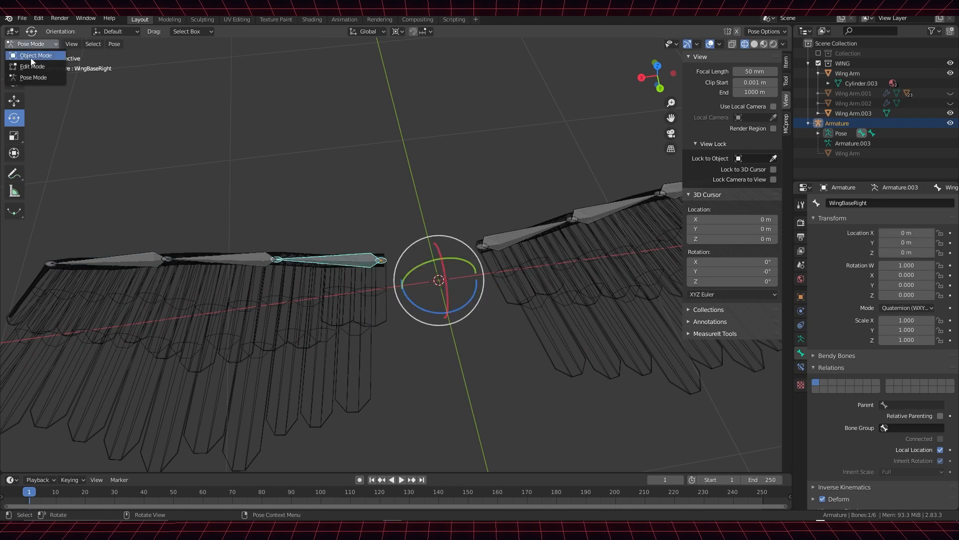
pyautogui.click(36, 55)
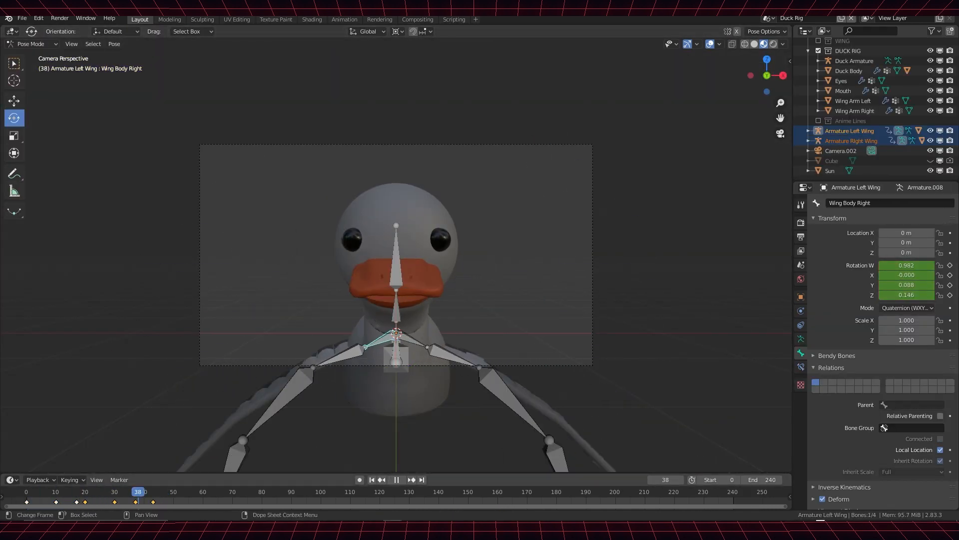
# Select the right wing's mid bone, adjust its timing, then play and stop the flap animation
pyautogui.click(371, 479)
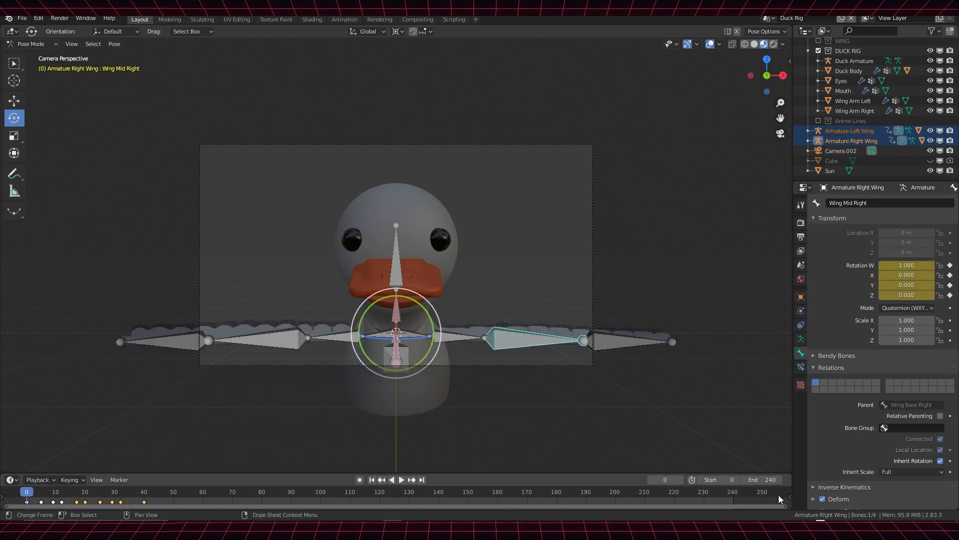
pyautogui.click(84, 492)
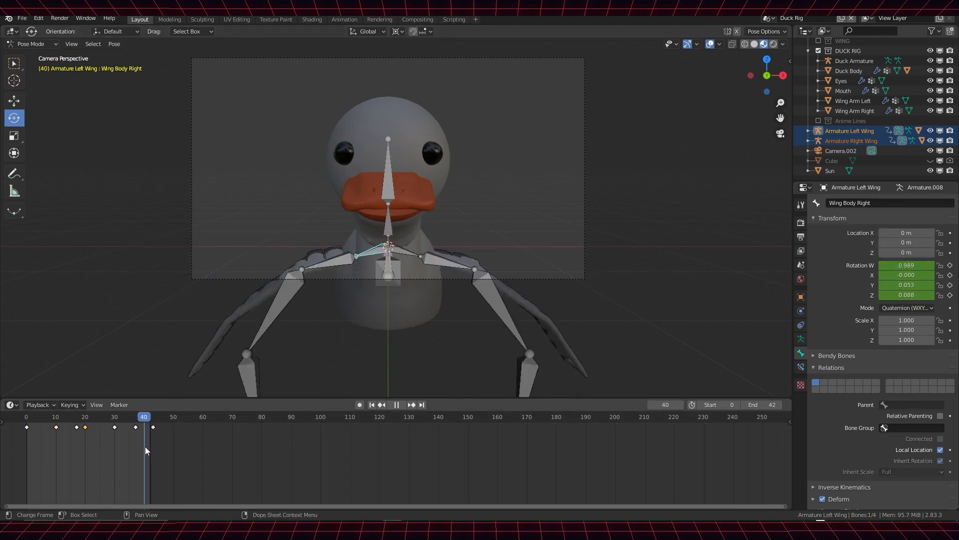
pyautogui.click(396, 404)
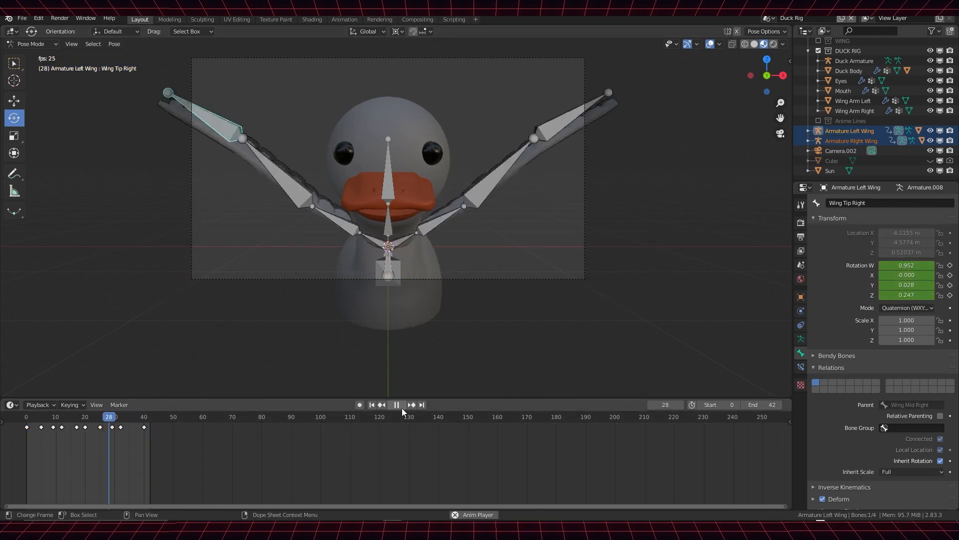
pyautogui.click(395, 404)
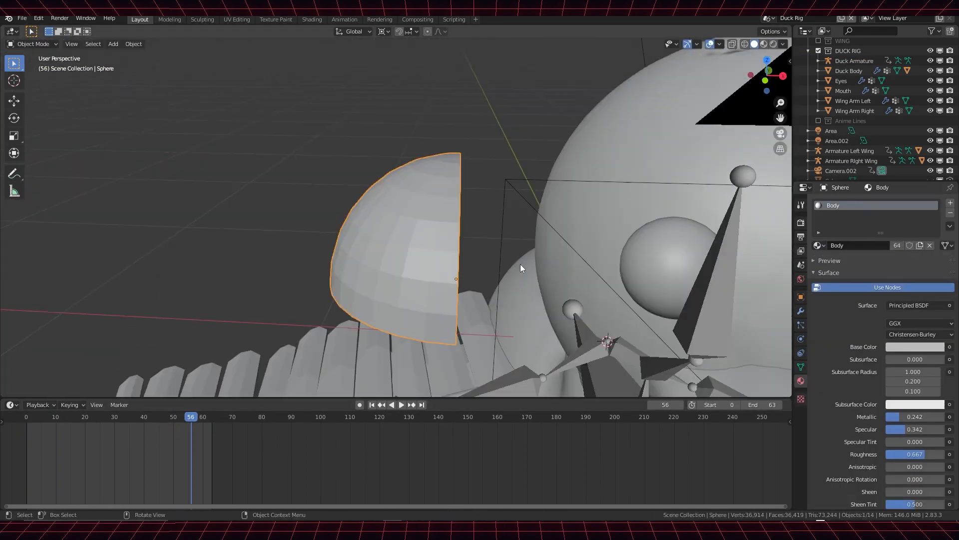
# Drag in the DUCK FLY scene's viewport while placing the camera and sun
pyautogui.moveTo(520, 269); pyautogui.dragTo(440, 300)
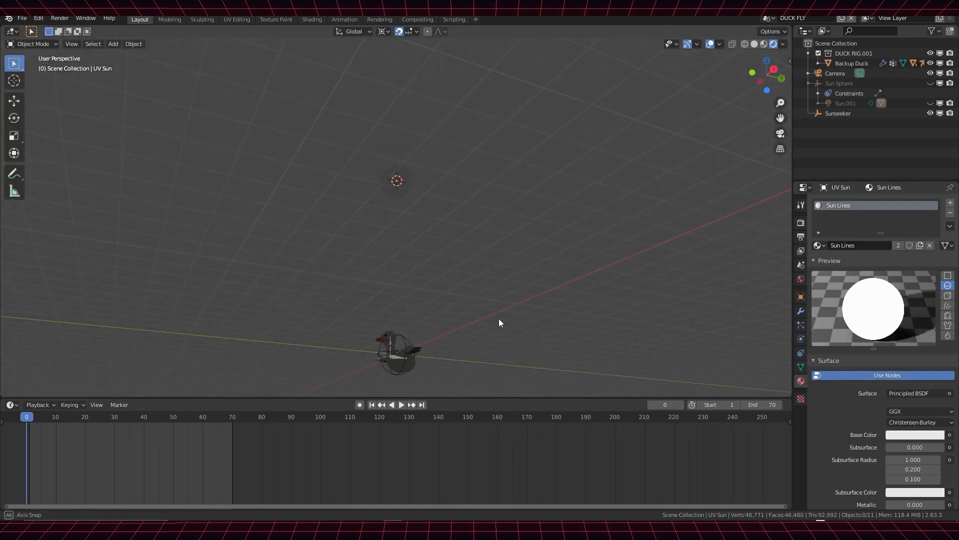
# Shift a ColorRamp stop on the sun's gradient in the Shading workspace, then return to Layout
pyautogui.click(312, 19)
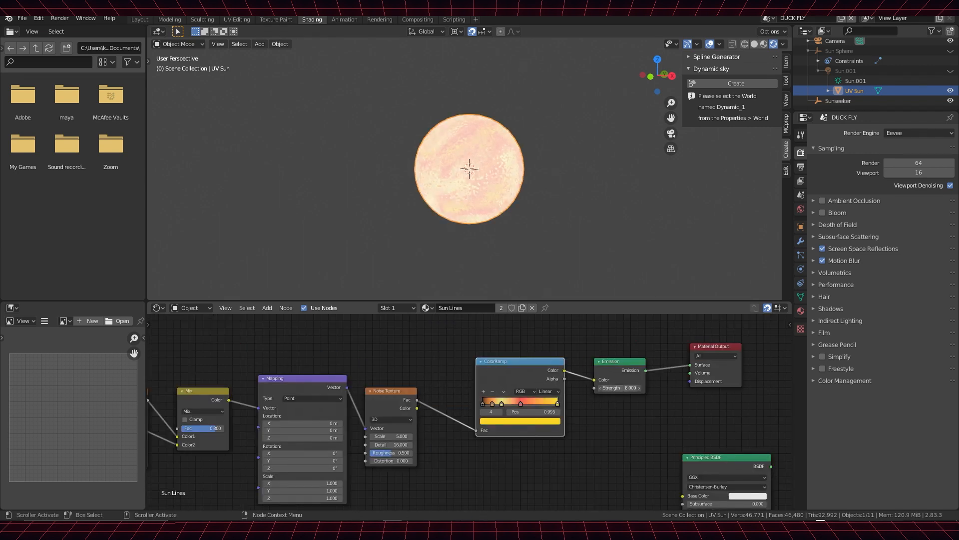
pyautogui.moveTo(519, 403); pyautogui.dragTo(542, 403)
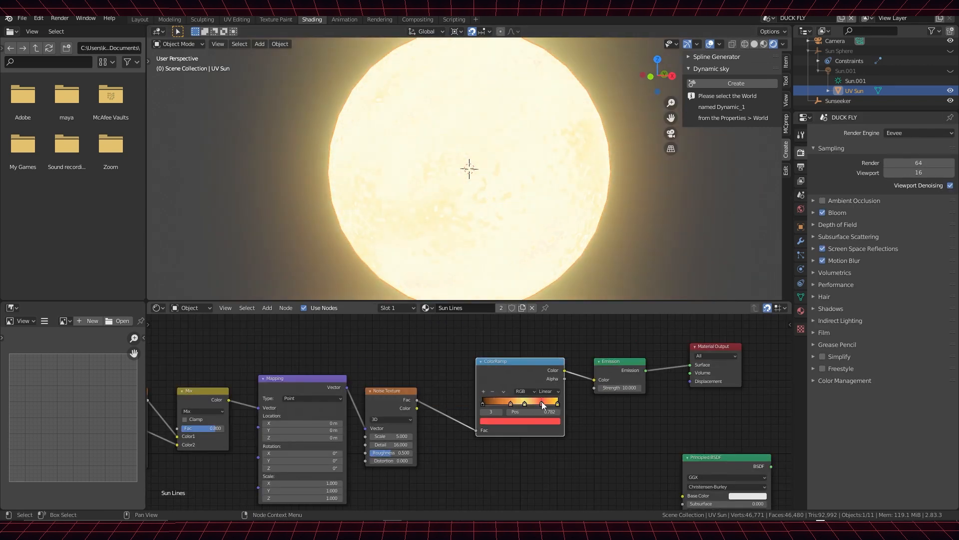
pyautogui.click(139, 19)
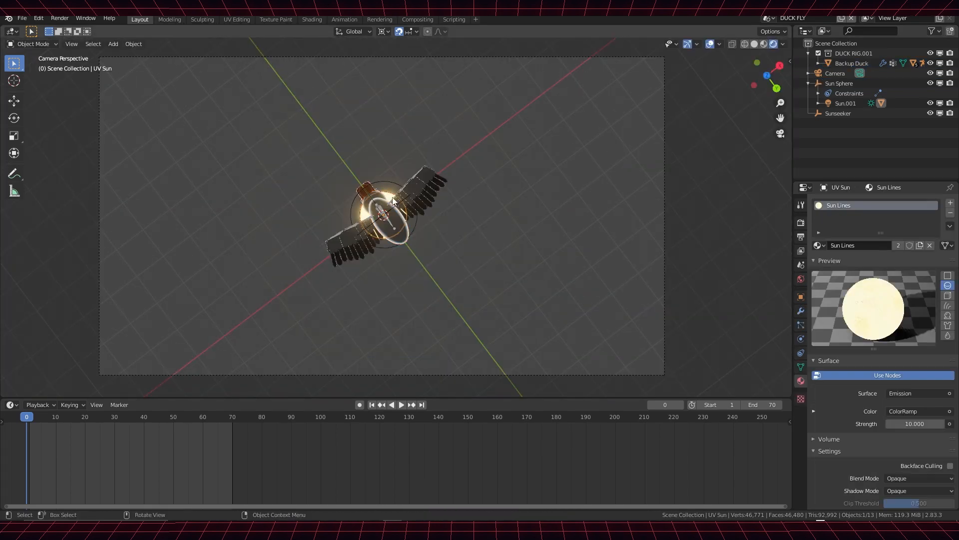
# Create the Dynamic_1 sky world from the sidebar and select the UV Sun object
pyautogui.click(838, 114)
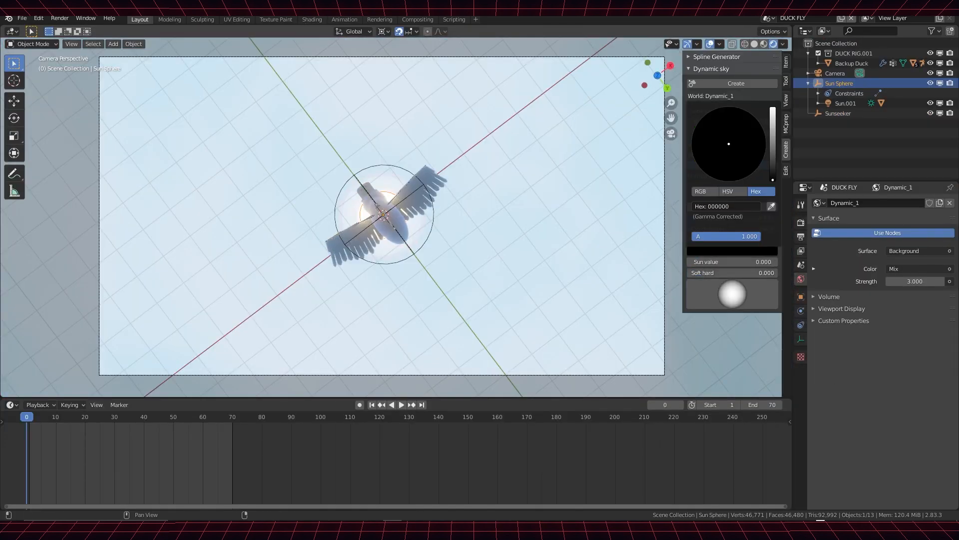
pyautogui.click(853, 123)
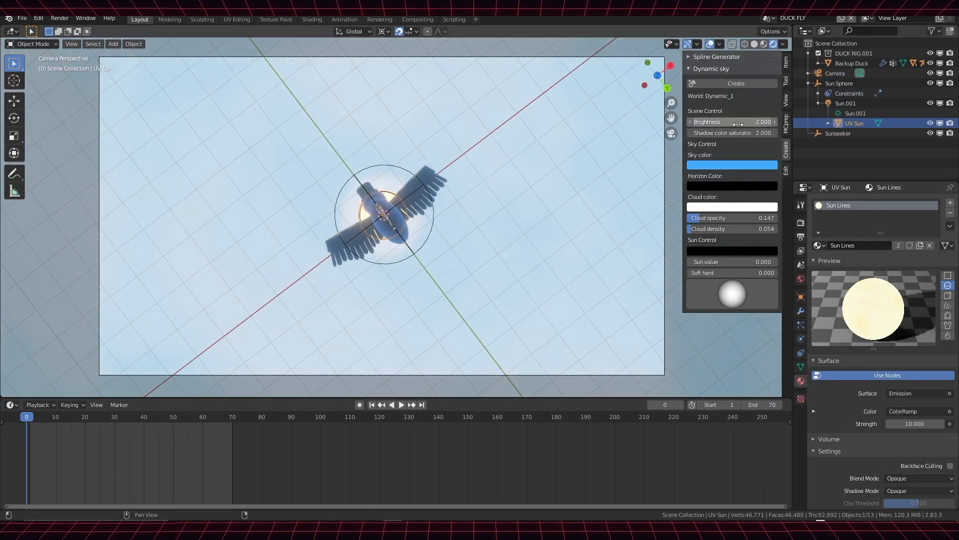